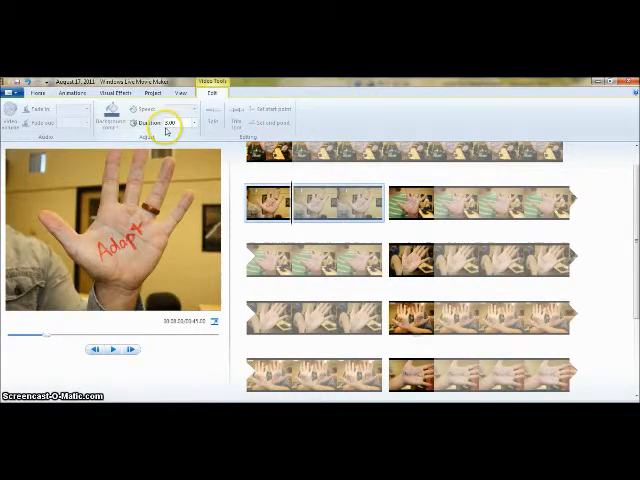
- Show the Animations gallery of transitions for the photo storyboard
click(72, 92)
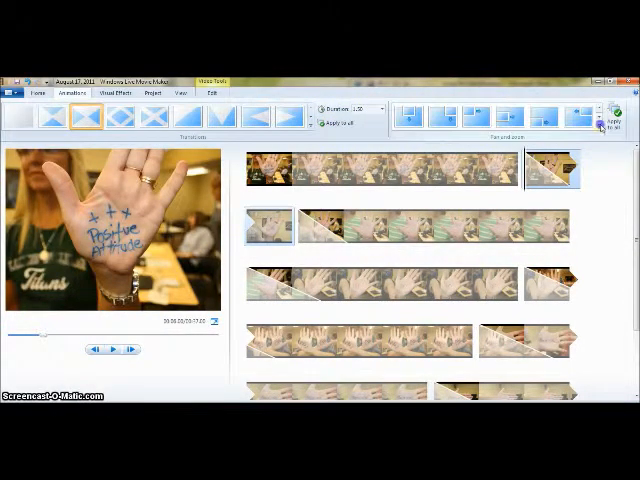
- Apply a transition to the photos, browse the visual effects, and start adding music
click(590, 116)
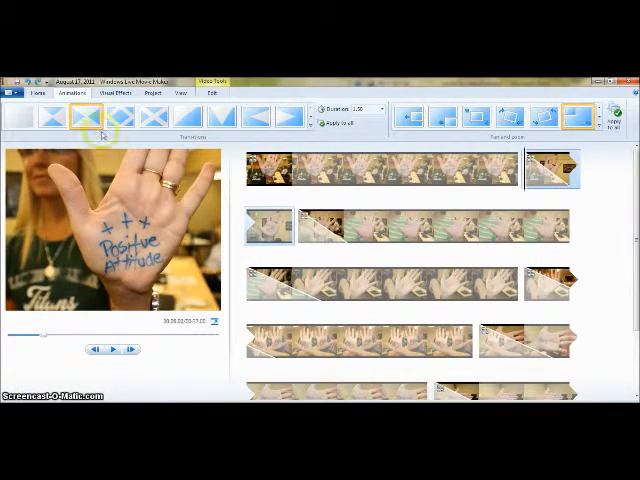
click(116, 92)
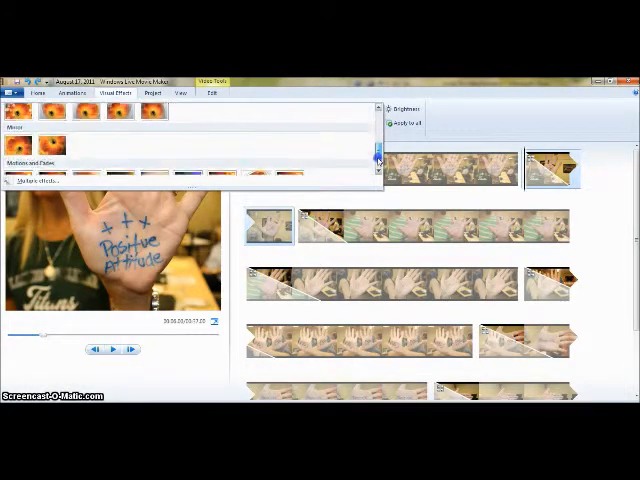
scroll(down, 3)
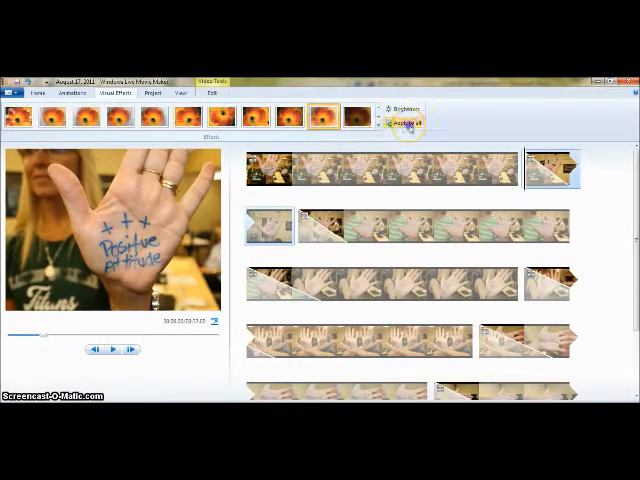
click(38, 94)
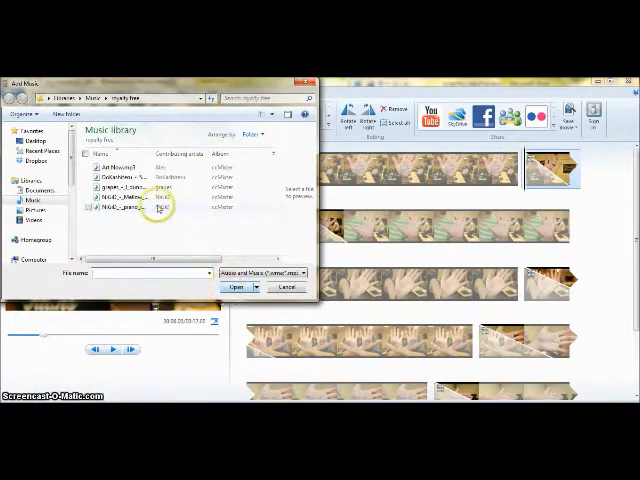
- Add a song from the Music library as background music, then return to Home
click(232, 288)
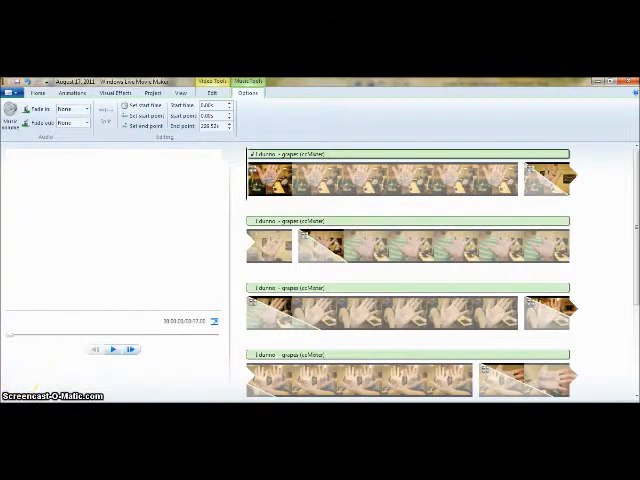
click(38, 92)
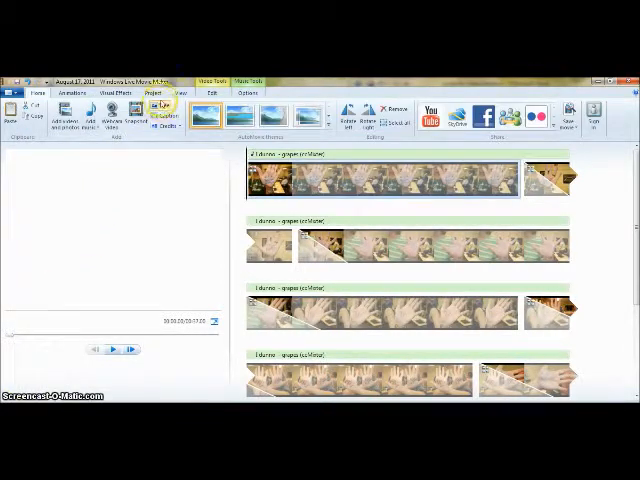
- Add an opening title slide and replace its date text with 'Welcom'
click(156, 108)
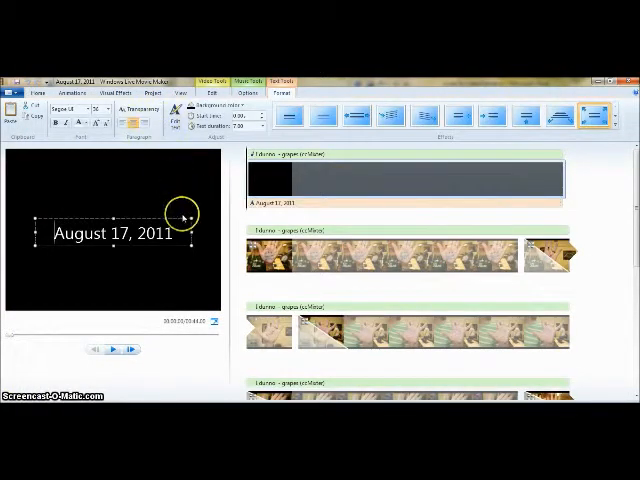
triple_click(110, 232)
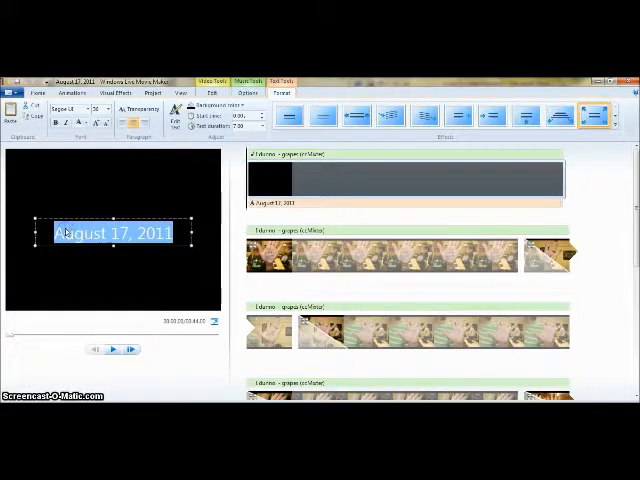
text(Welcome Back!)
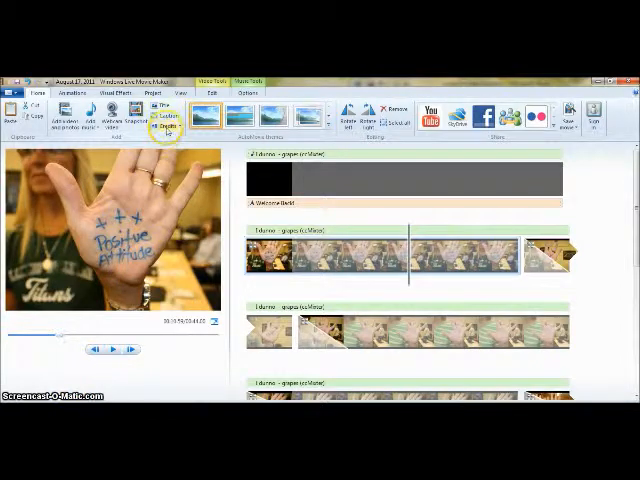
- Add a closing credits slide after the last photo and bring up the save-movie options
click(160, 126)
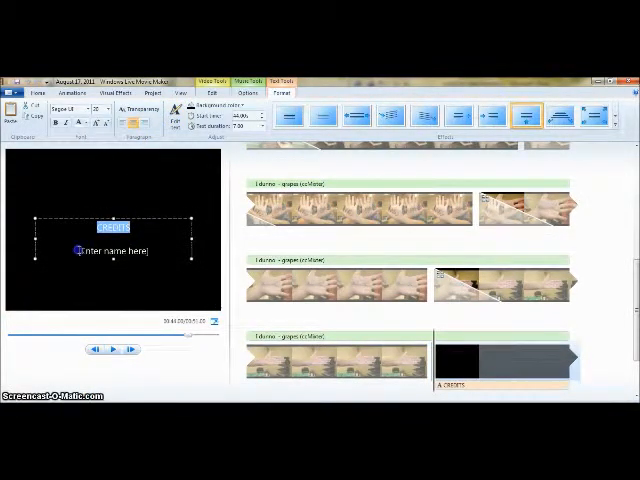
text(w)
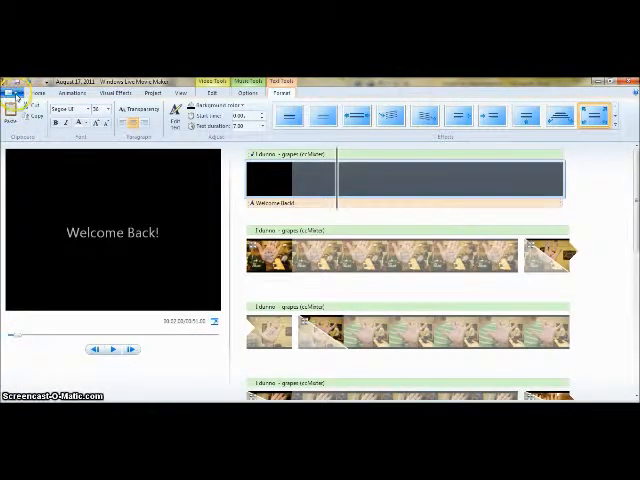
click(16, 78)
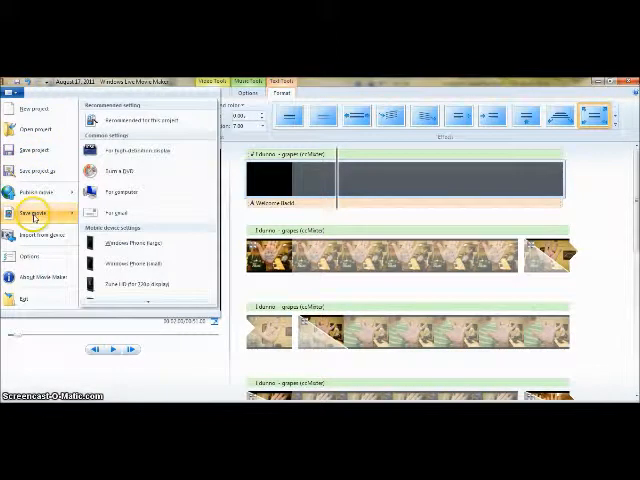
mouse_move(104, 220)
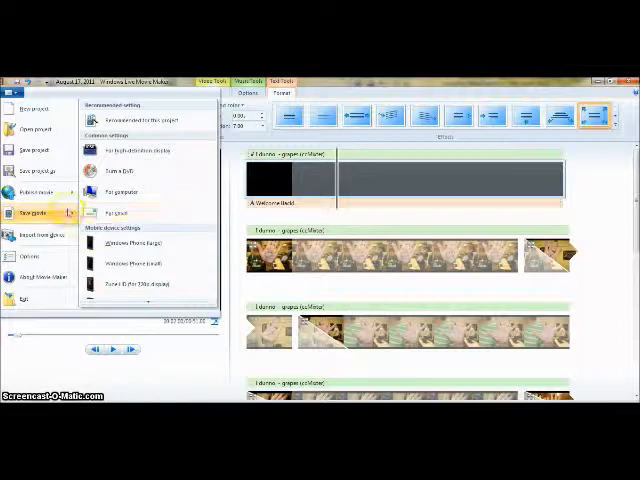
- List the Publish movie destinations: YouTube, SkyDrive, Facebook and Flickr
click(36, 188)
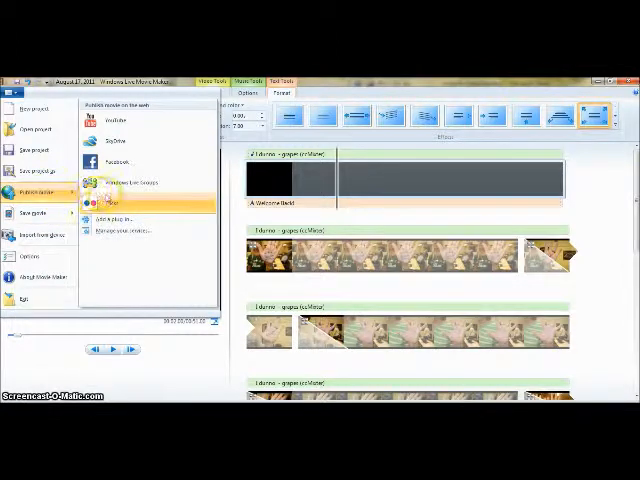